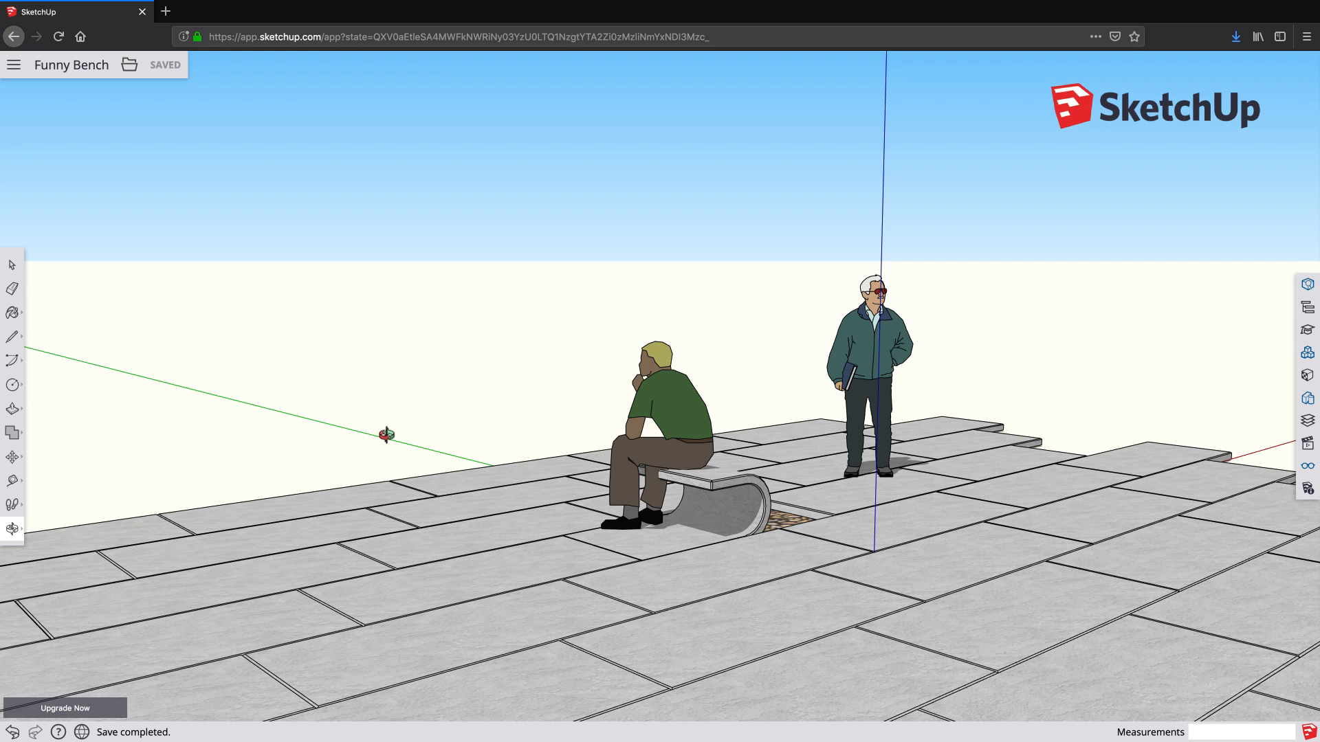
mouse_move(620, 377)
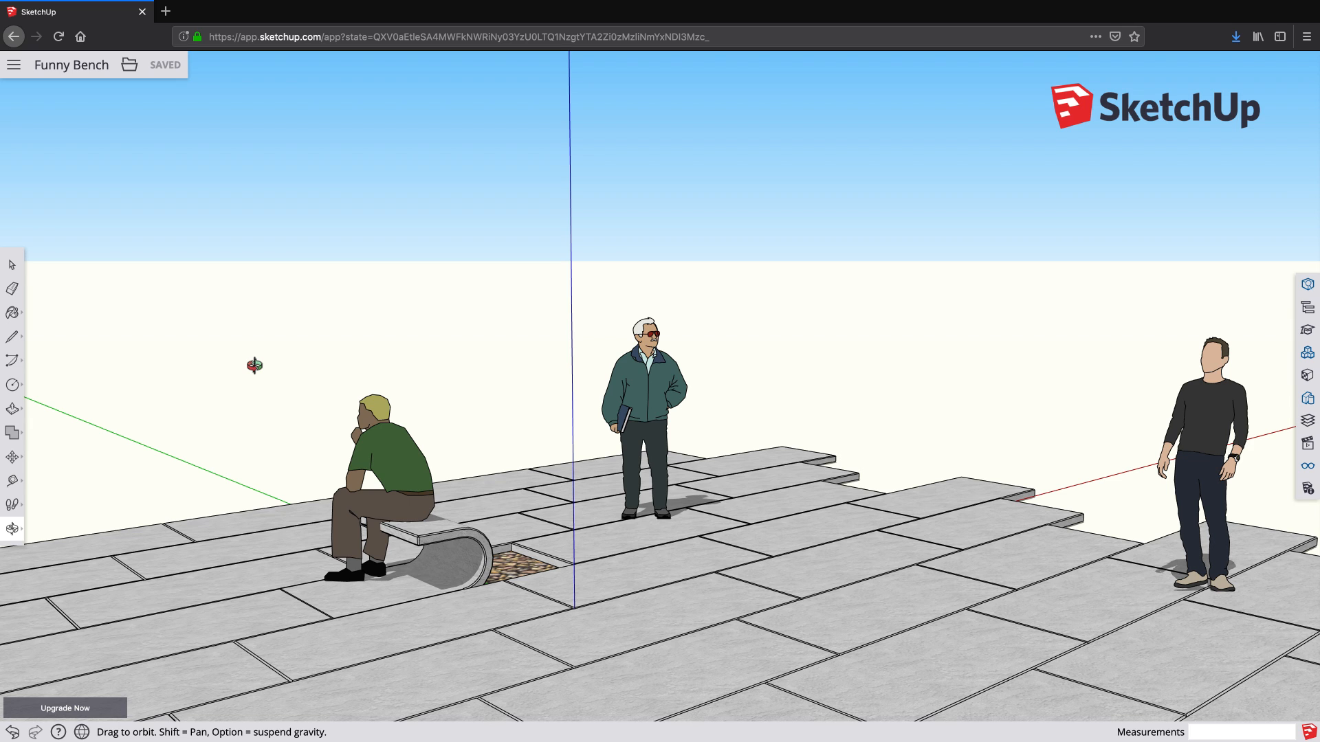
mouse_move(1184, 430)
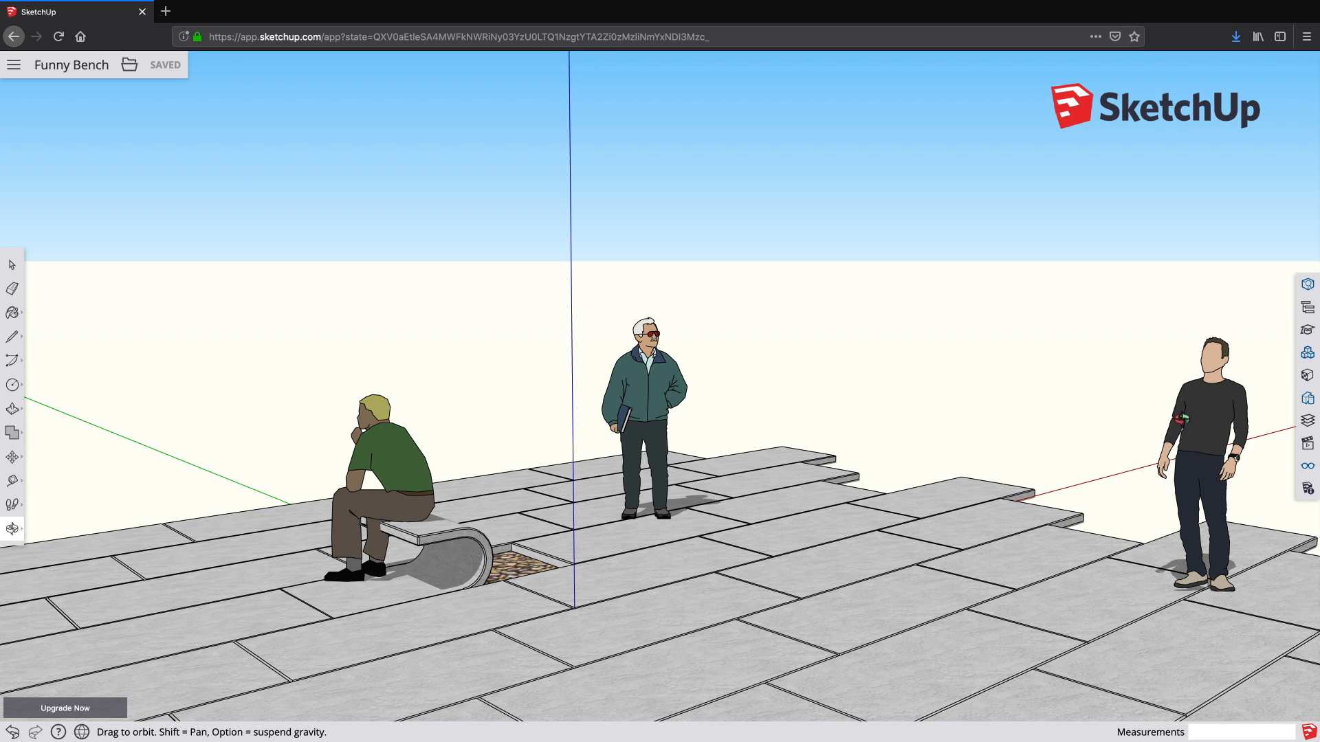